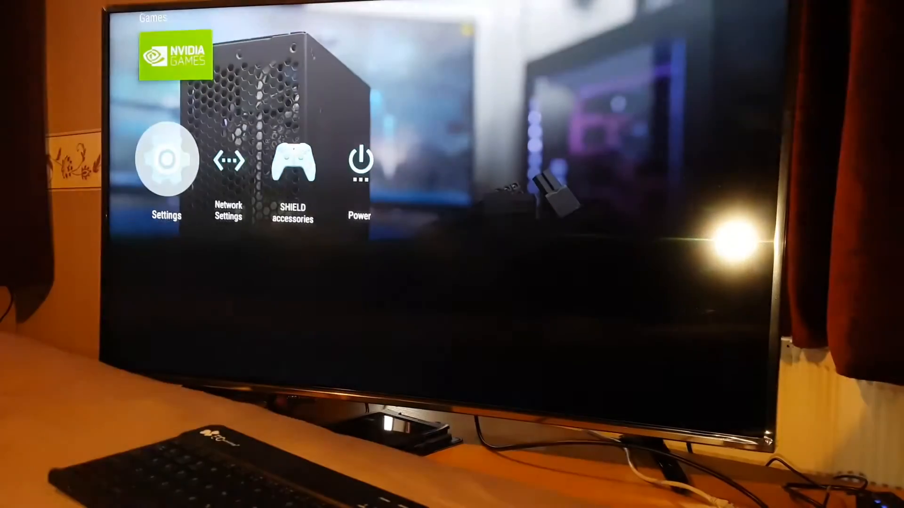
Step: From the Shield home screen, launch ES File Explorer from the Apps row
click(167, 160)
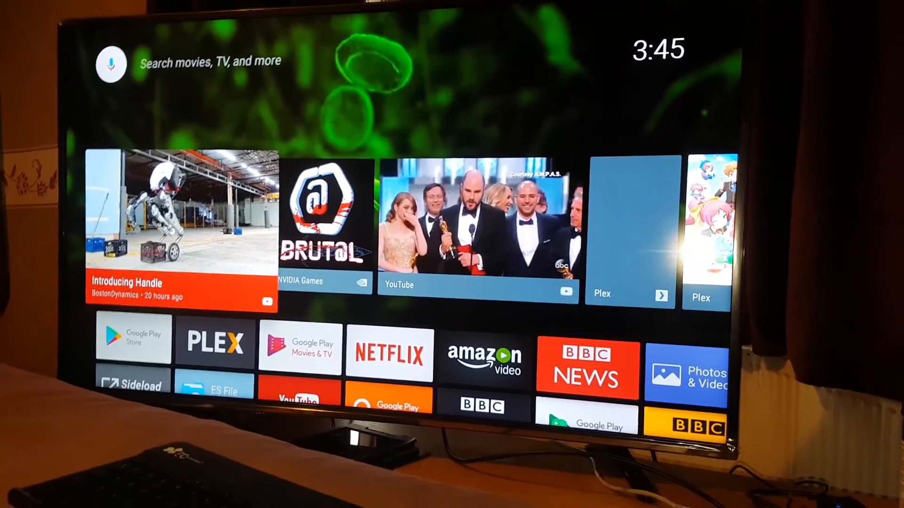
scroll(down, 3)
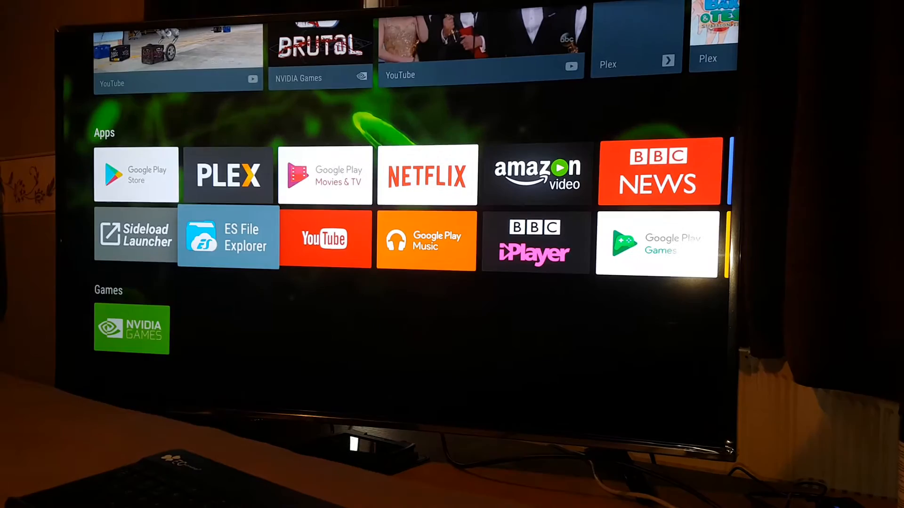
click(227, 237)
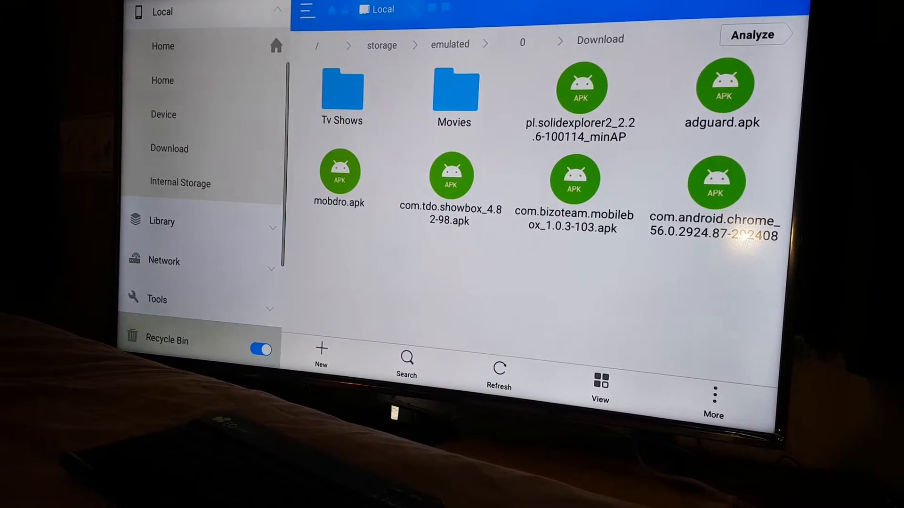
scroll(down, 3)
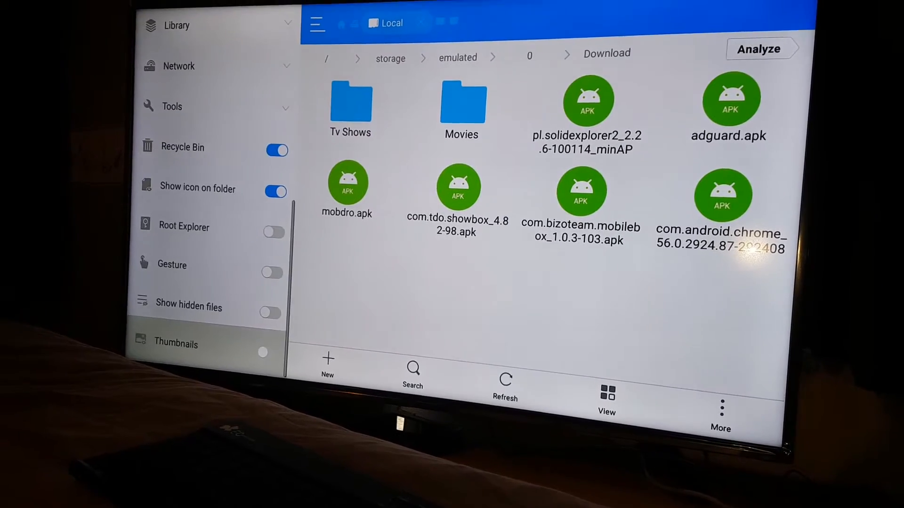
scroll(down, 3)
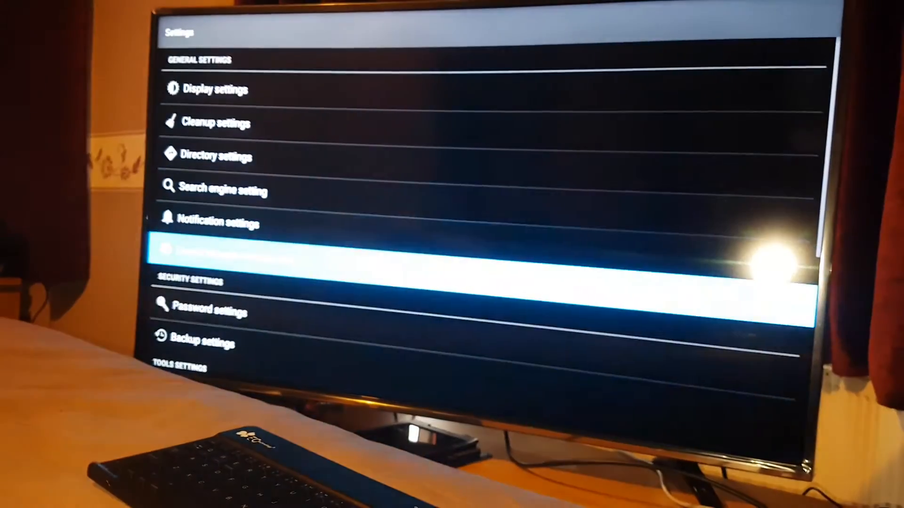
scroll(down, 3)
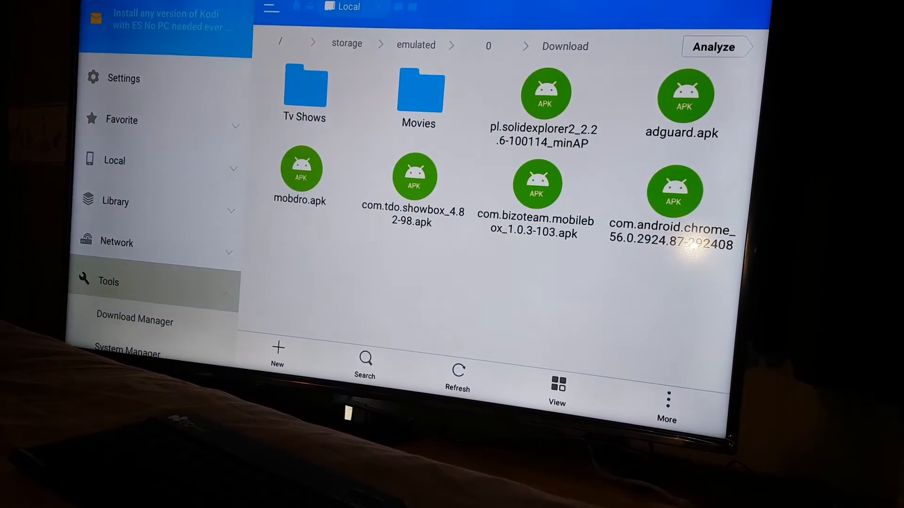
Step: Under Network choose Remote Manager and turn on the remote management service
click(116, 242)
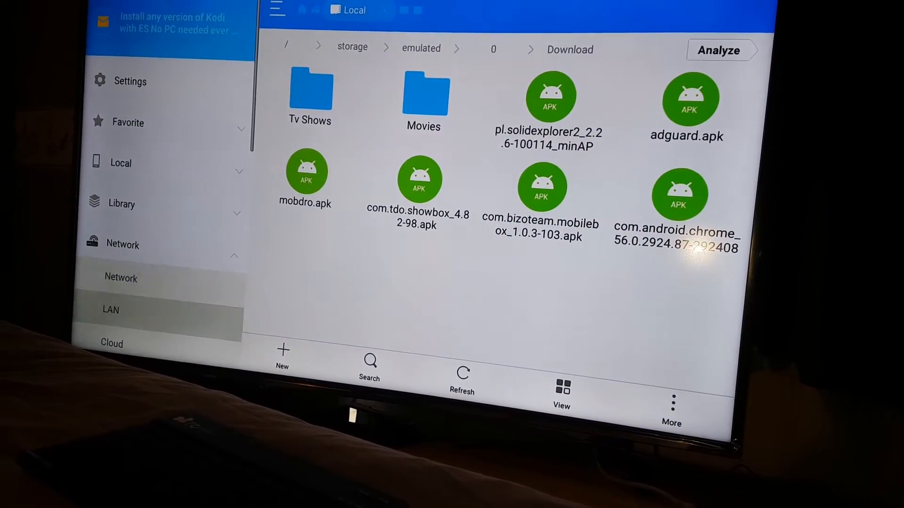
scroll(down, 3)
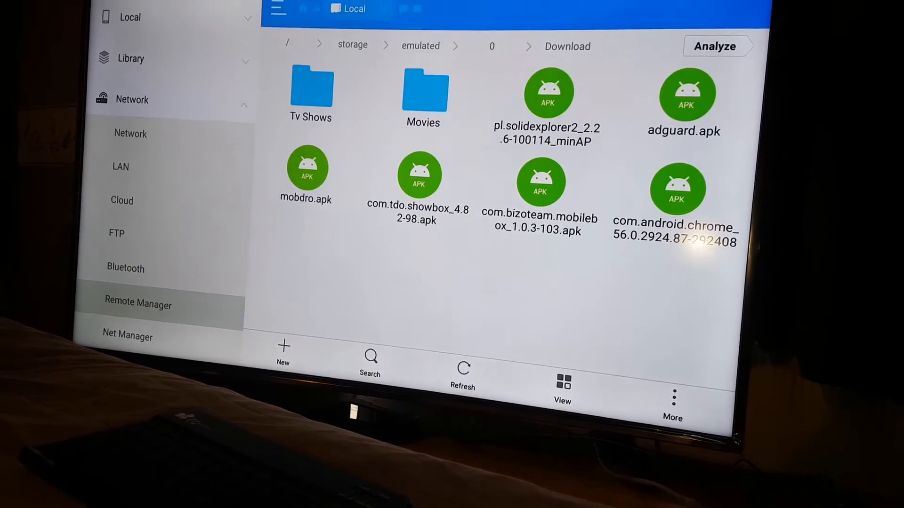
click(139, 304)
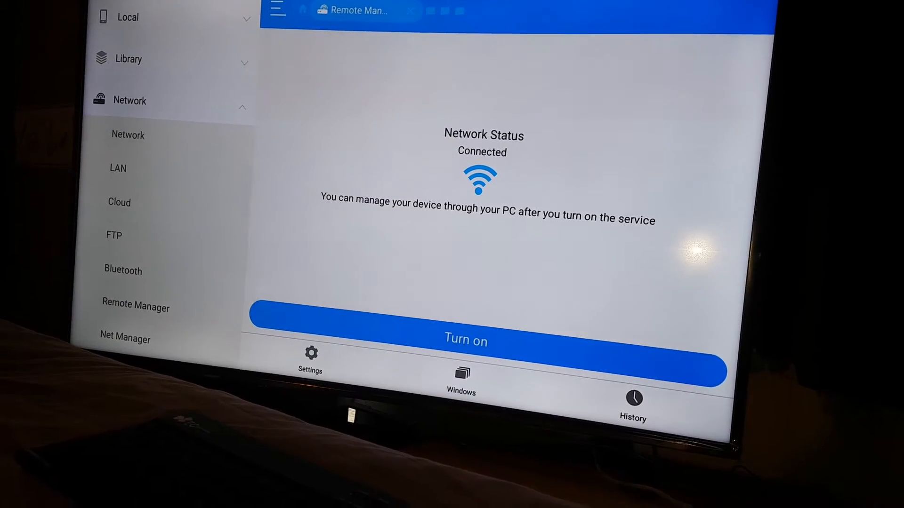
click(113, 17)
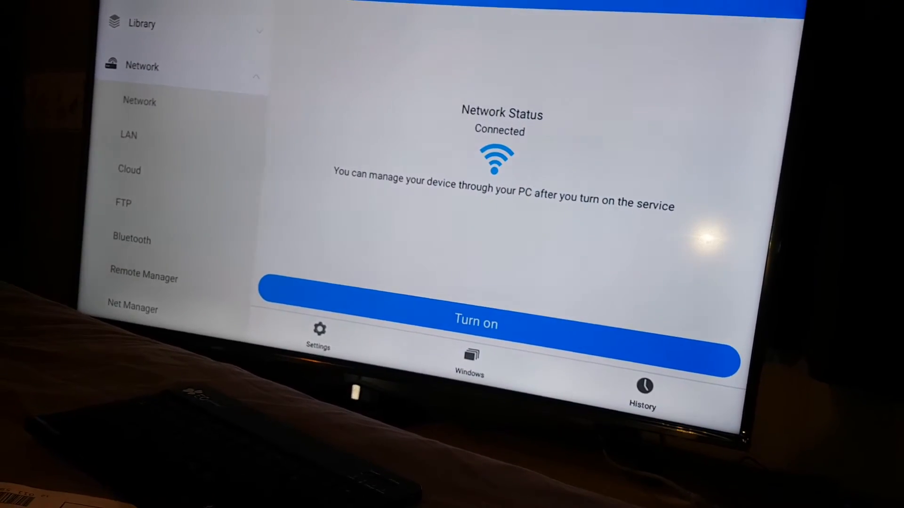
click(475, 323)
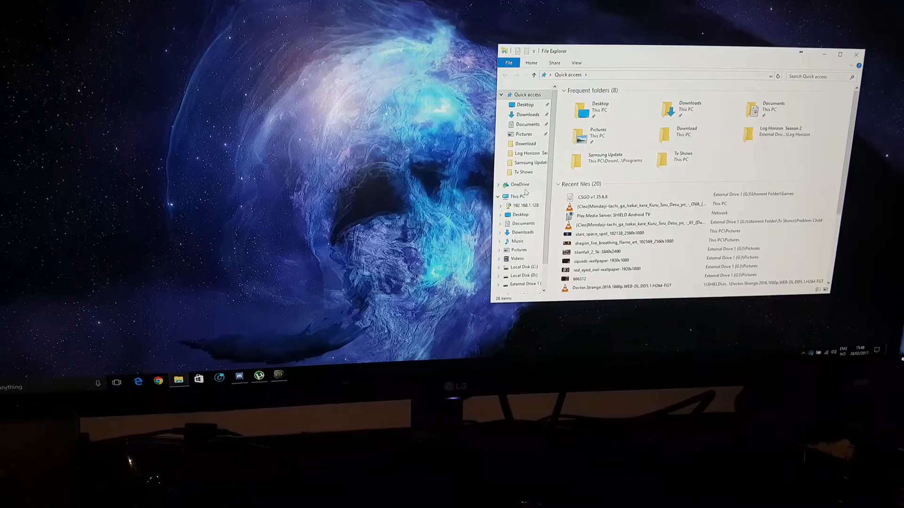
Step: From This PC open the 192.168.1.128 network location and cancel the Add Network Location wizard
click(516, 197)
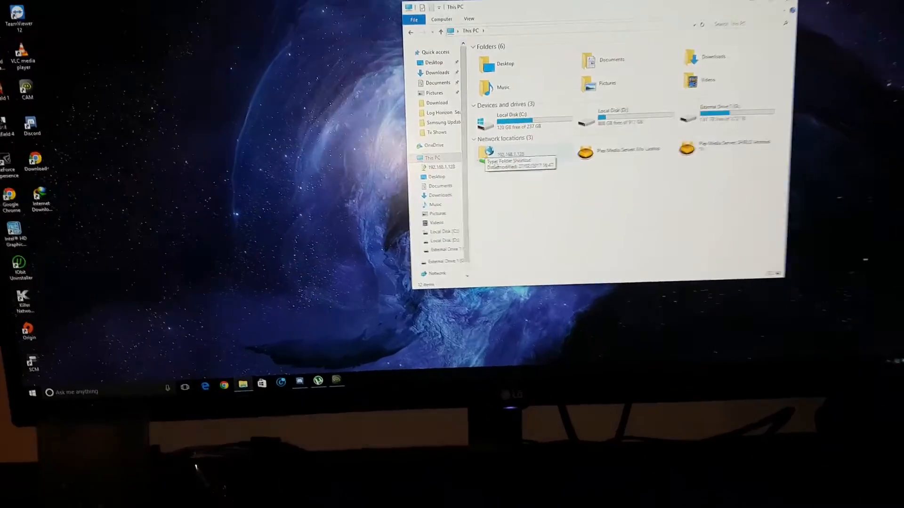
double_click(488, 150)
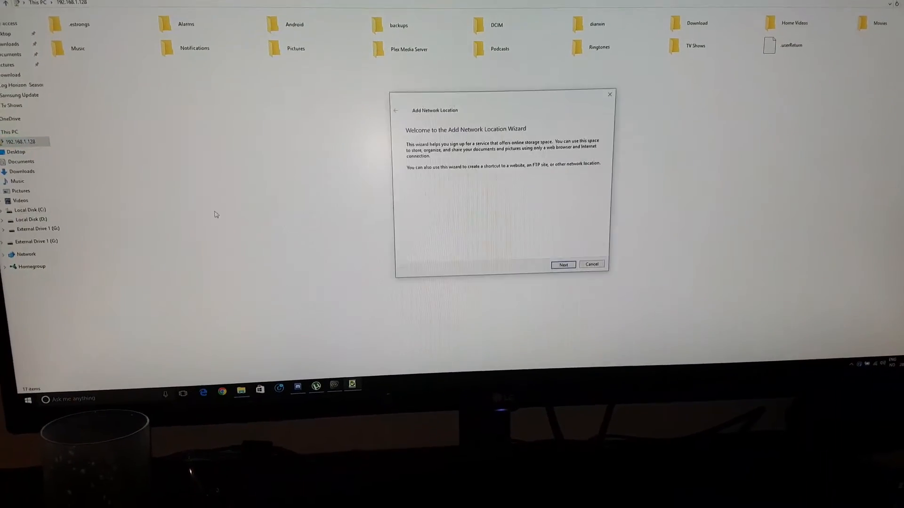
click(563, 264)
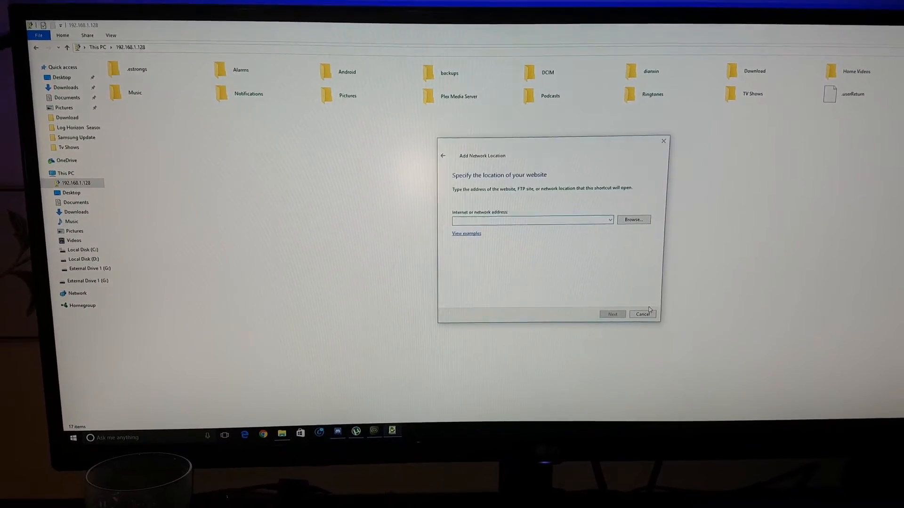
click(642, 314)
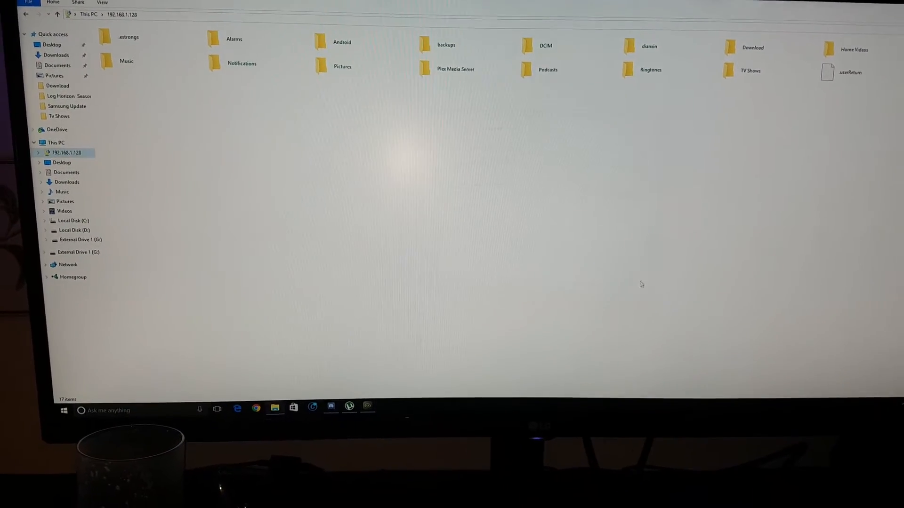